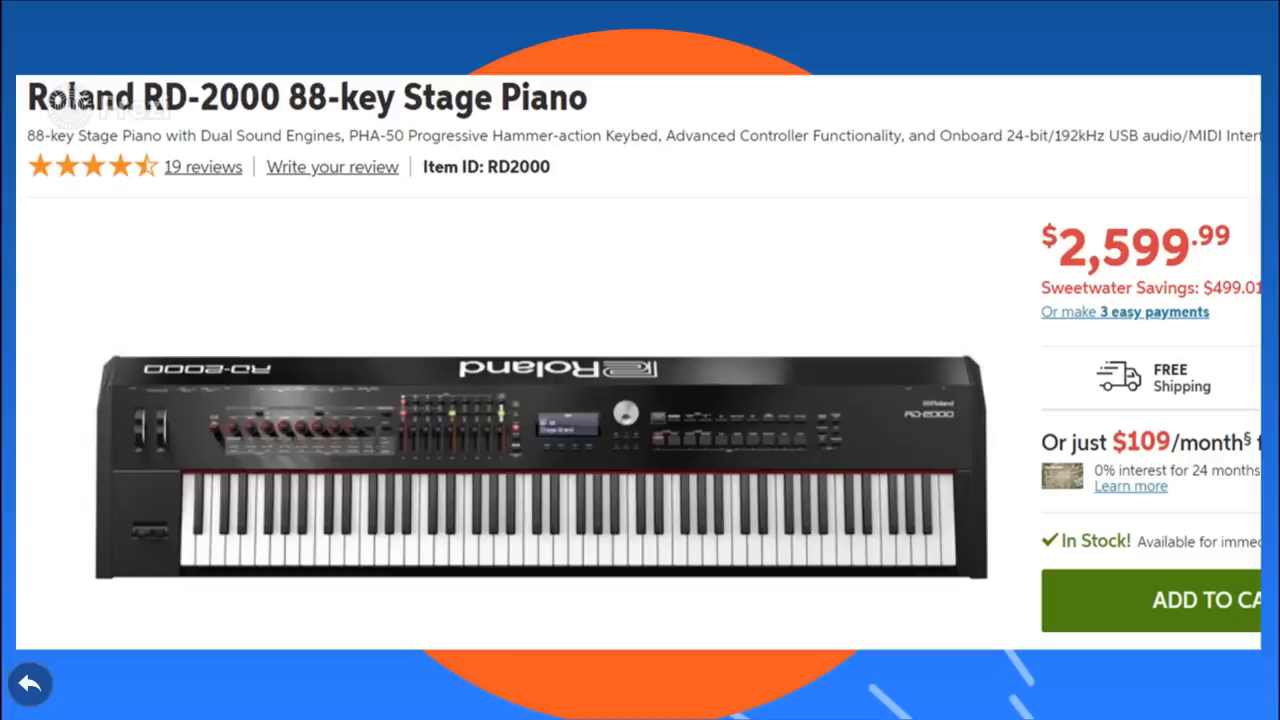
Advance the presentation from the Roland RD-2000 slide to the Korg SV-1 73 slide
click(30, 684)
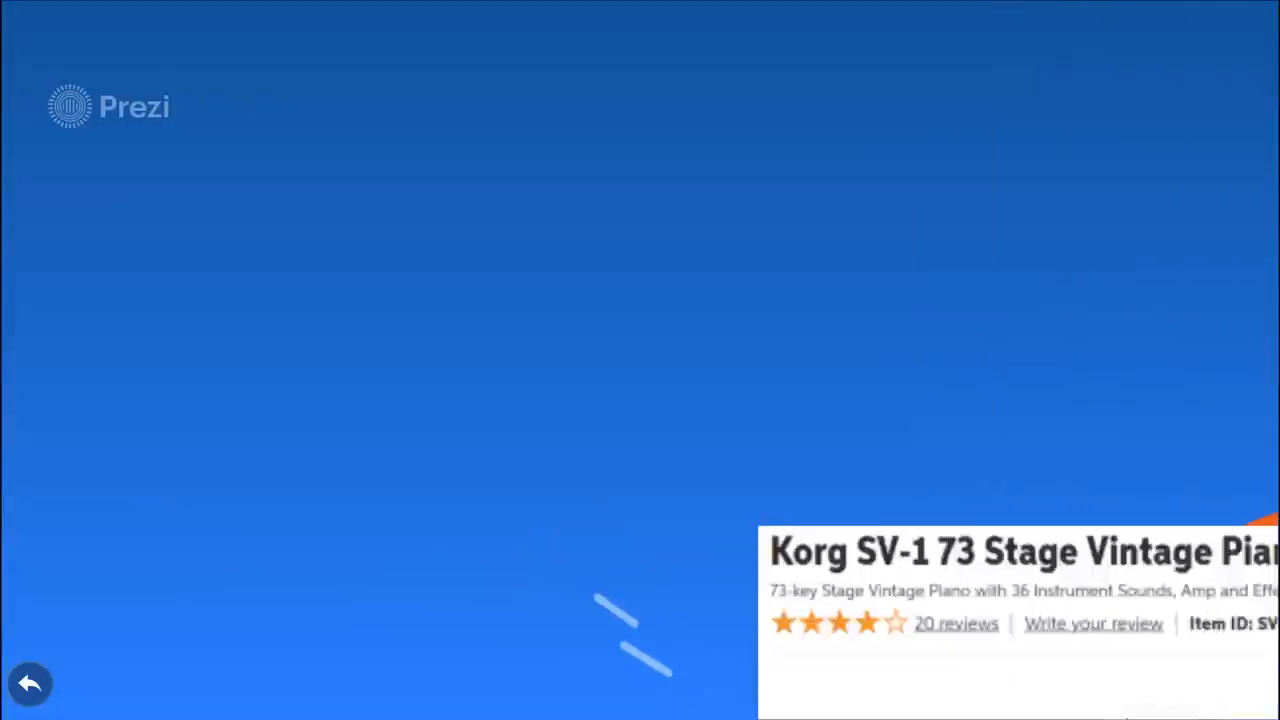